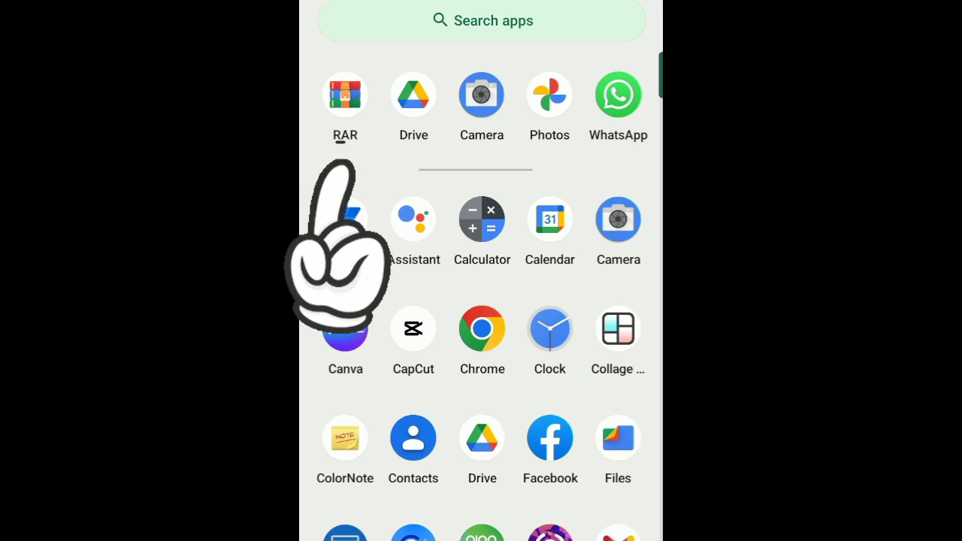
Launch the RAR app from the app drawer
{"action": "left_click", "coordinate": [345, 94]}
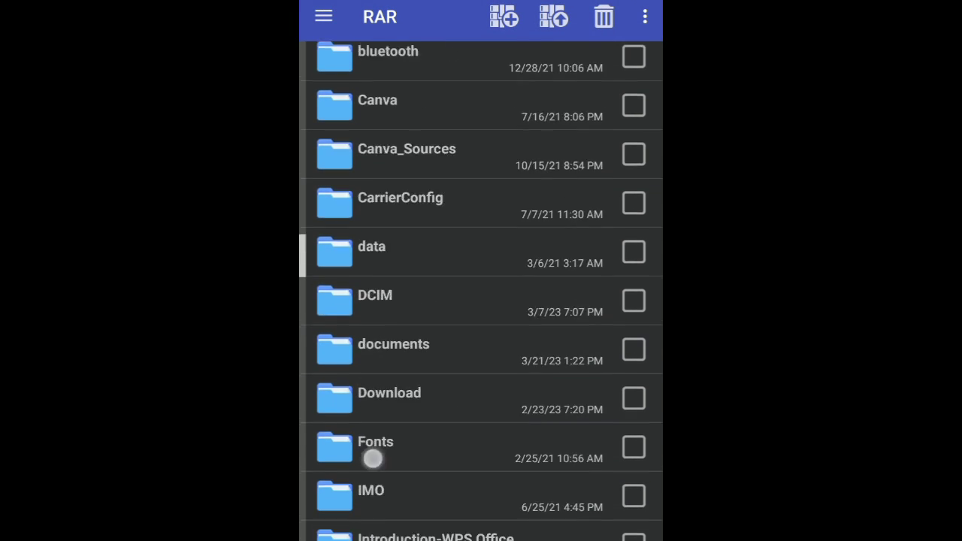
Scroll the file list down to the Introduction-WPS Office.rar archive
{"action": "scroll", "scroll_direction": "down", "scroll_amount": 3}
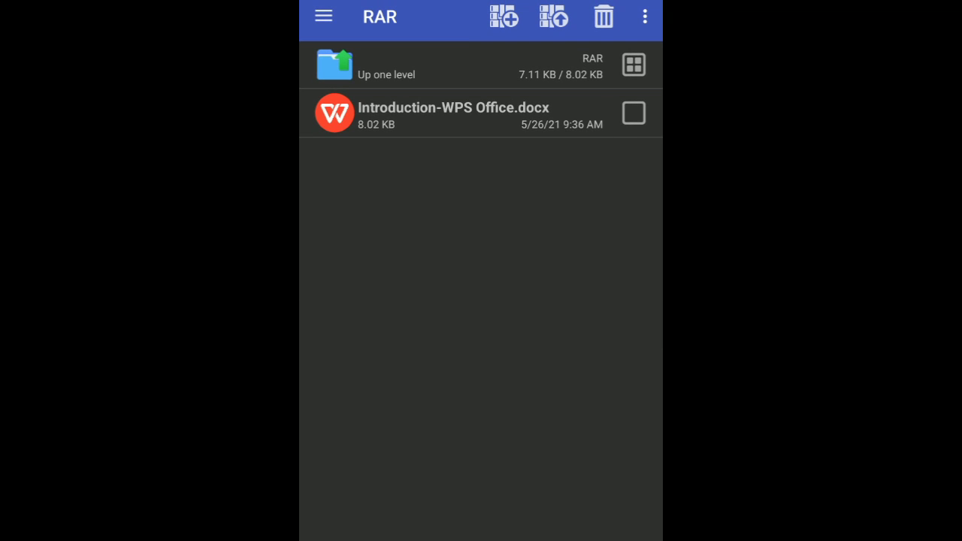
{"action": "left_click", "coordinate": [454, 107]}
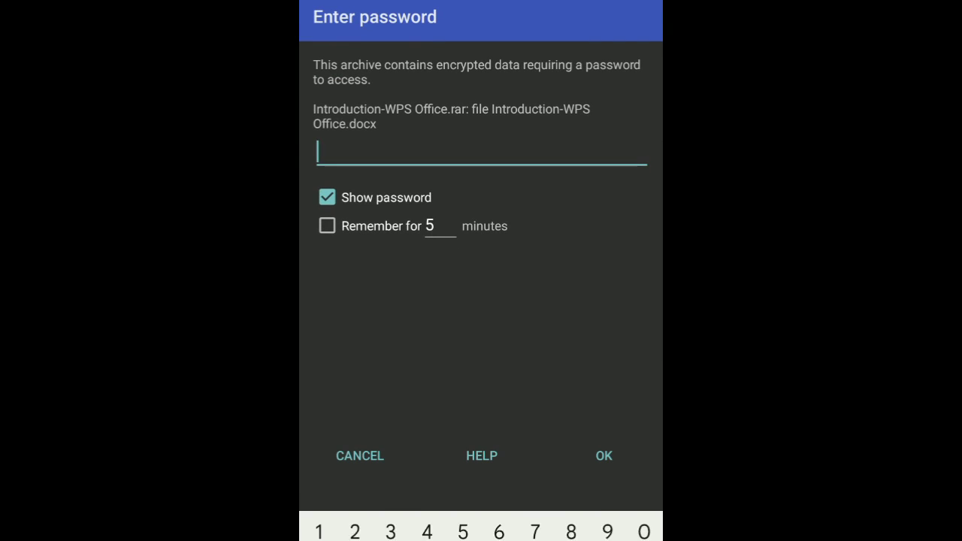
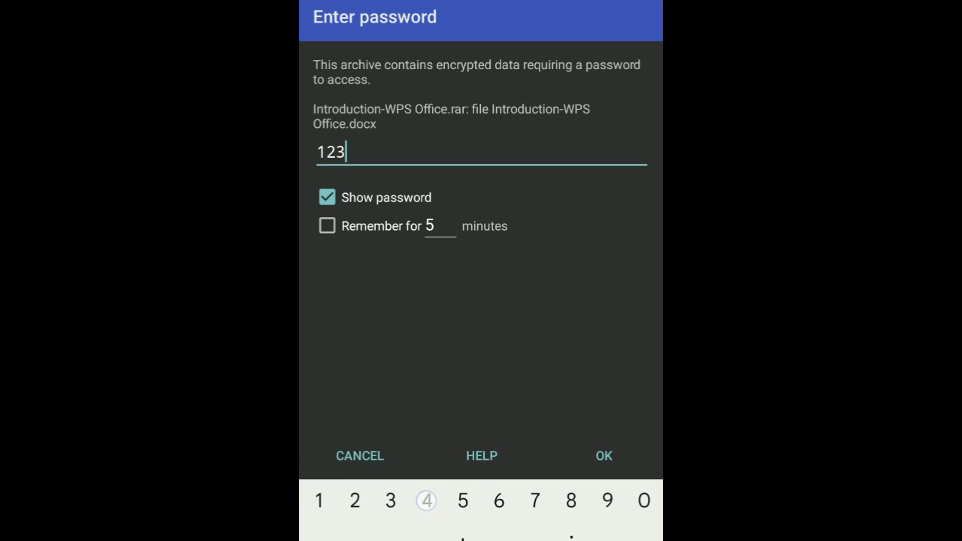
{"action": "left_click", "coordinate": [602, 456]}
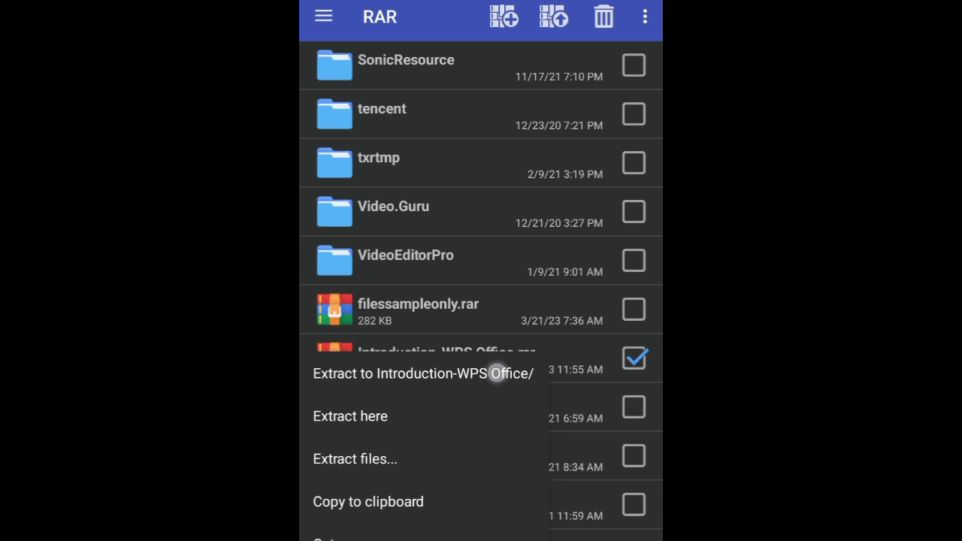
{"action": "left_click", "coordinate": [422, 374]}
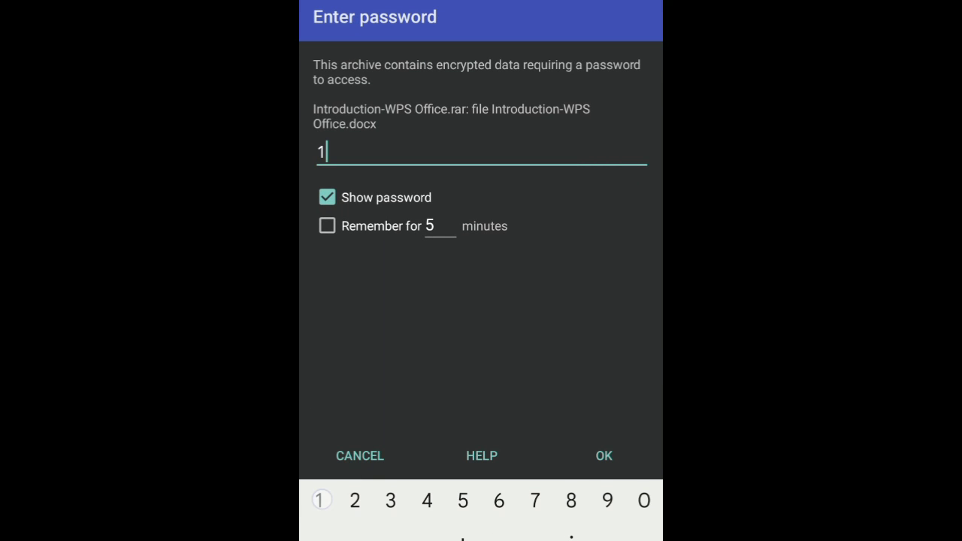
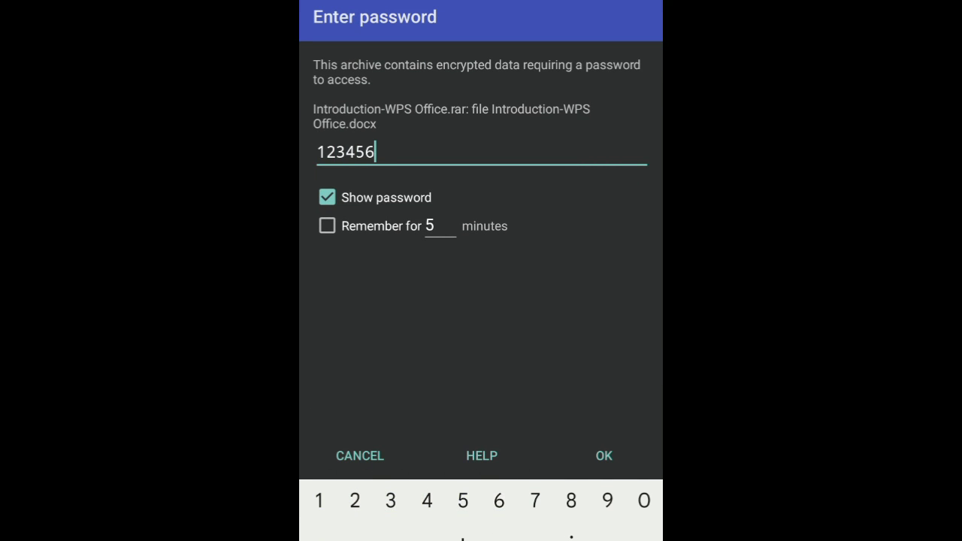
{"action": "left_click", "coordinate": [602, 455]}
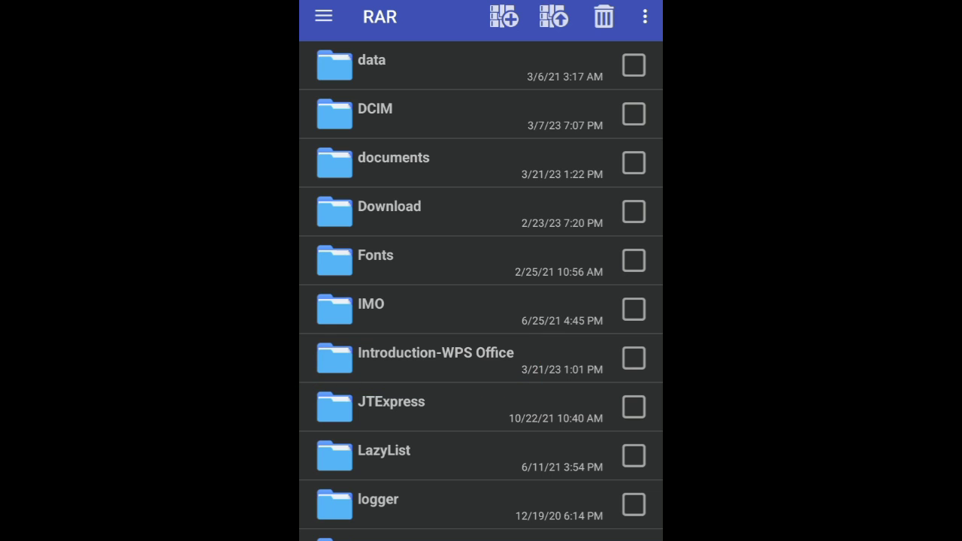
{"action": "scroll", "scroll_direction": "down", "scroll_amount": 3}
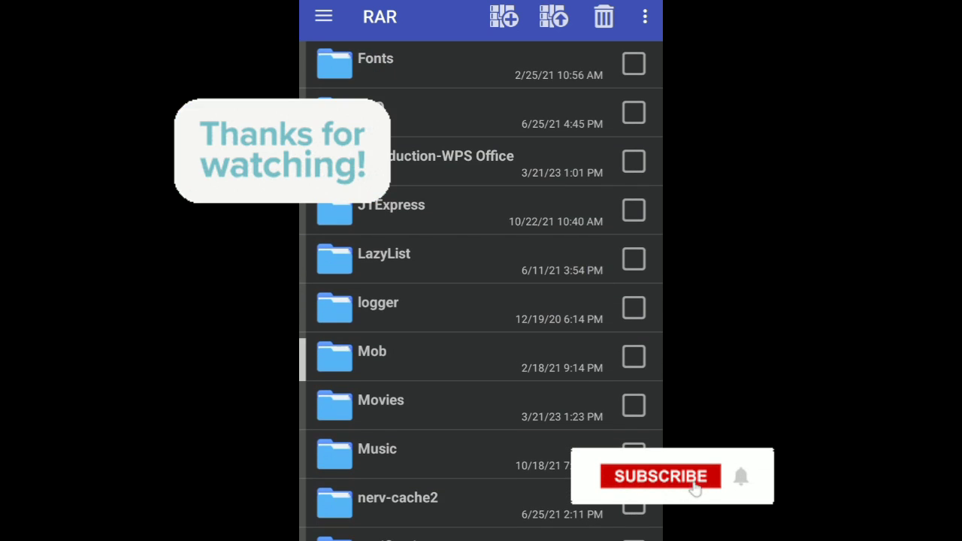